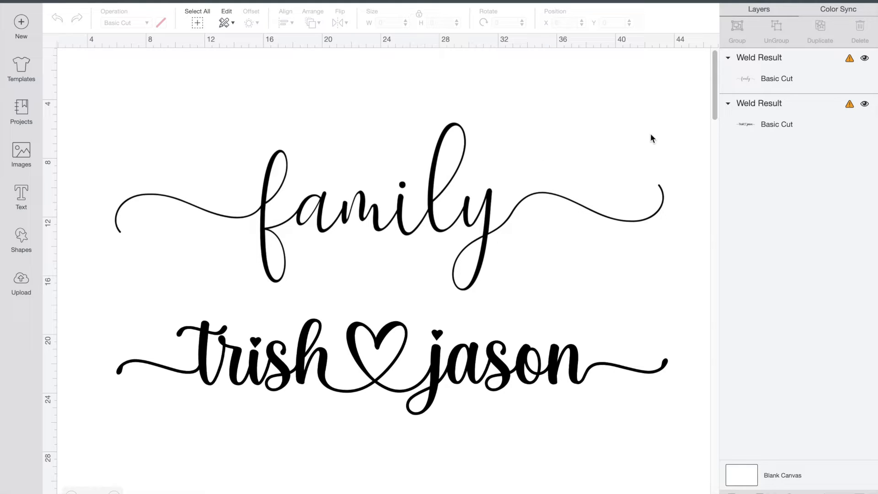
{"action": "mouse_move", "coordinate": [162, 194]}
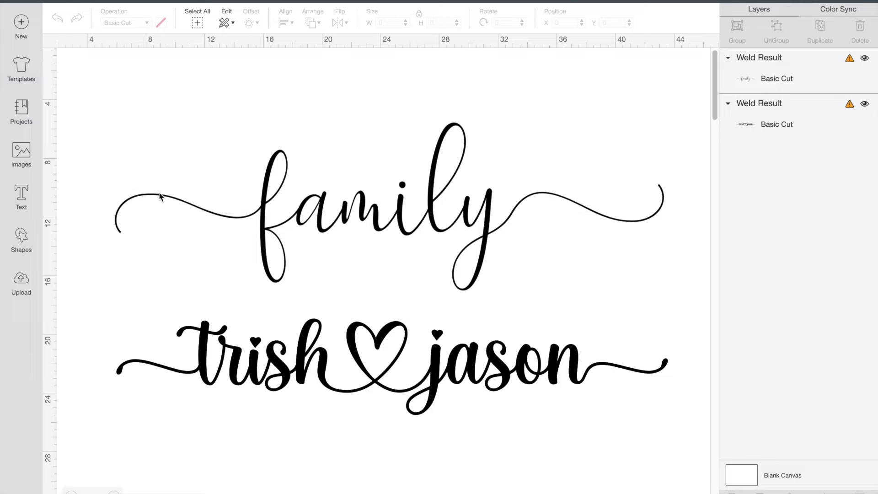
{"action": "mouse_move", "coordinate": [385, 407]}
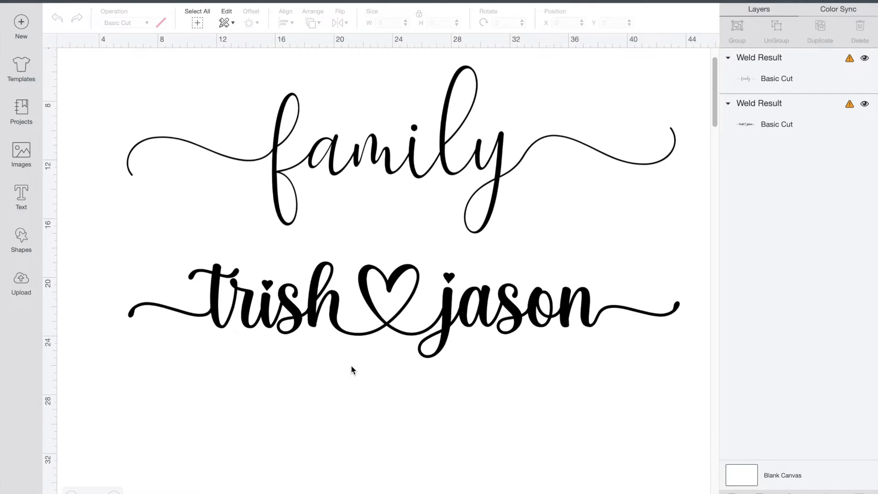
Step: Add a text object reading 'family' and set it in the Samantha font
{"action": "scroll", "scroll_direction": "down", "scroll_amount": 3}
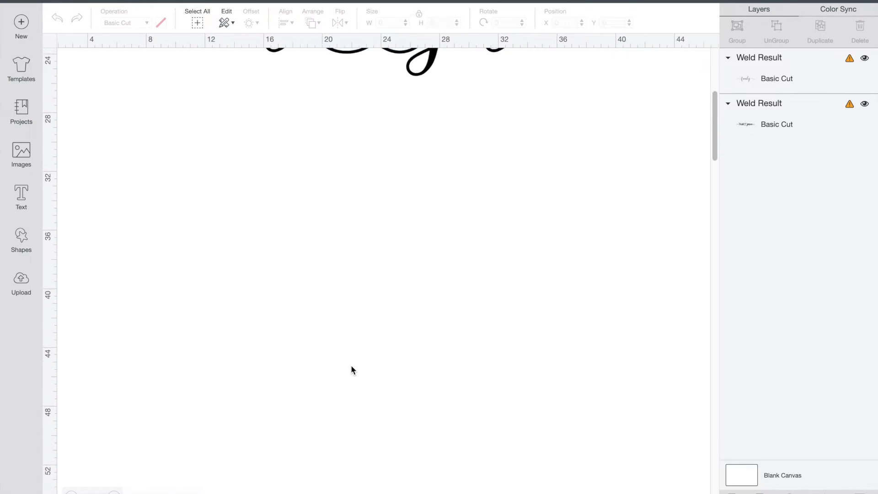
{"action": "left_click", "coordinate": [20, 193]}
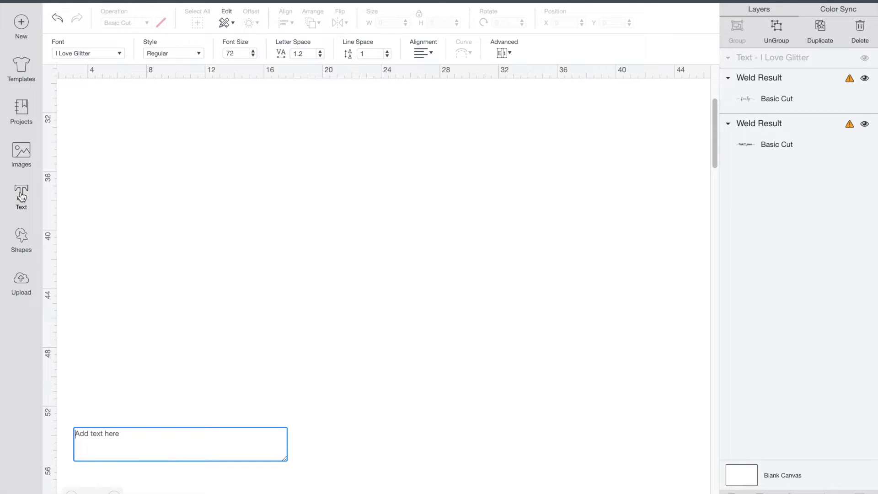
{"action": "type", "text": "family"}
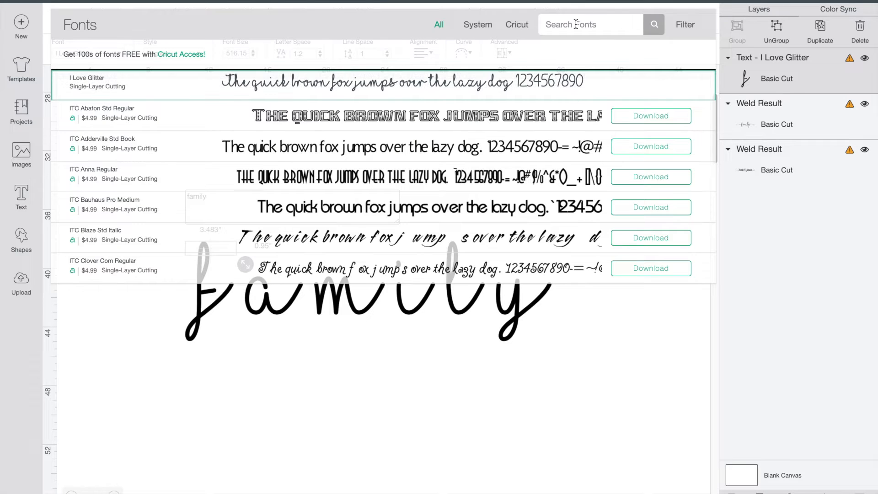
{"action": "type", "text": "samantha"}
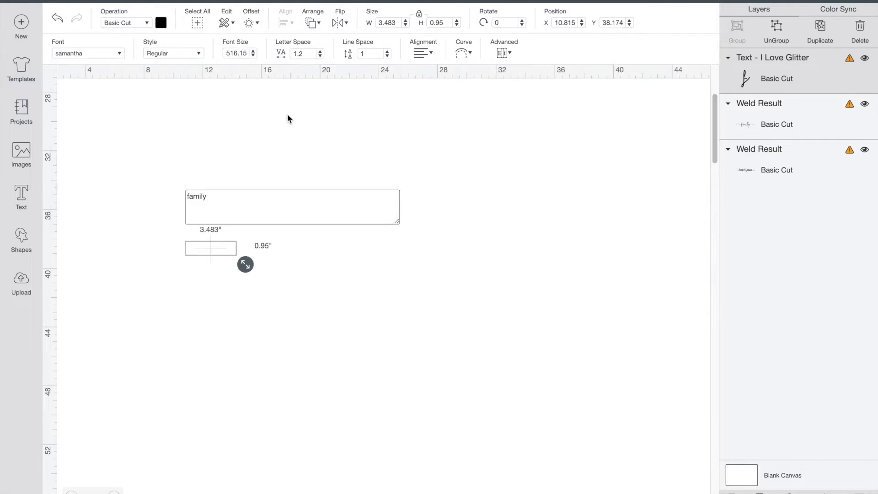
Step: Enlarge the 'family' text and lower its letter spacing from 1.2 to -0.3
{"action": "left_click_drag", "start_coordinate": [245, 264], "coordinate": [598, 456]}
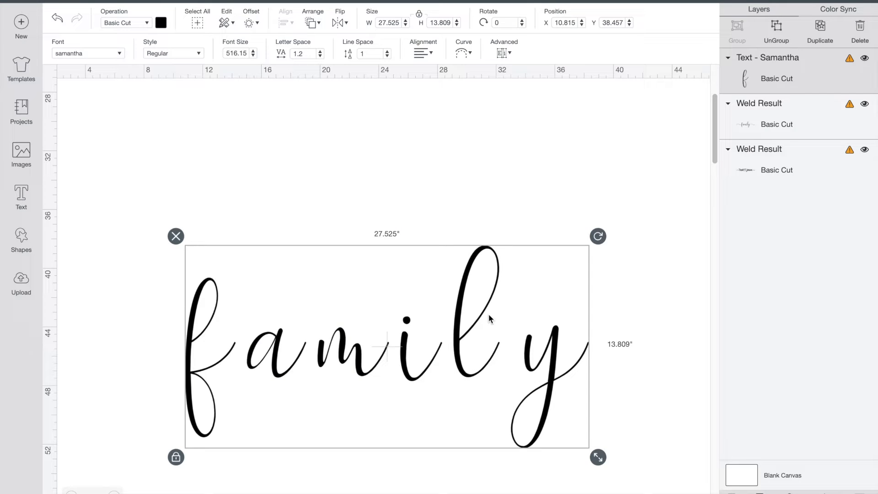
{"action": "mouse_move", "coordinate": [517, 350]}
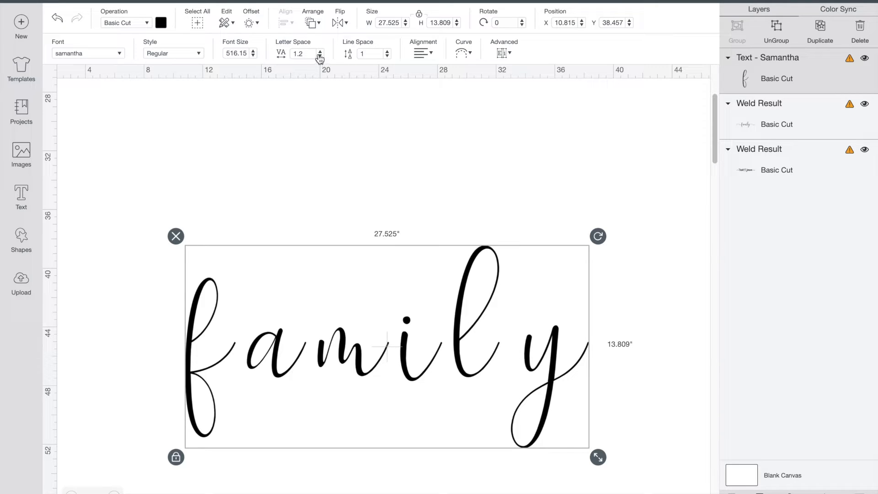
{"action": "left_click", "coordinate": [319, 55]}
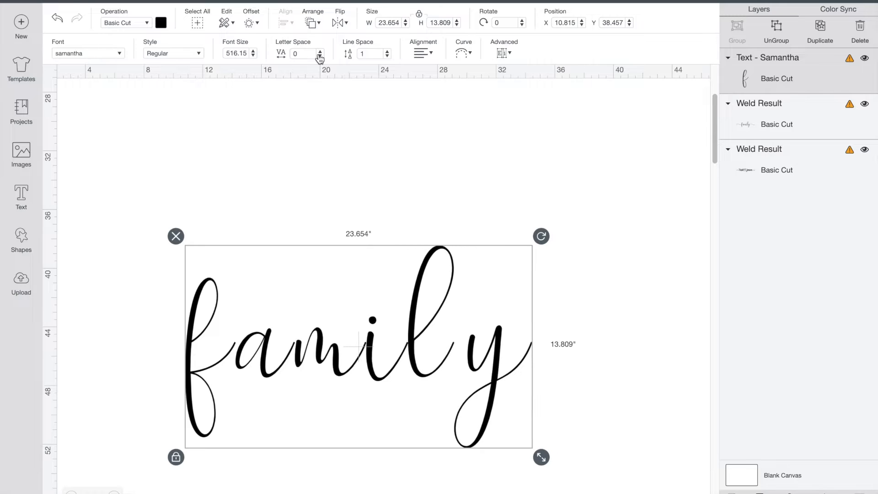
{"action": "left_click", "coordinate": [320, 56]}
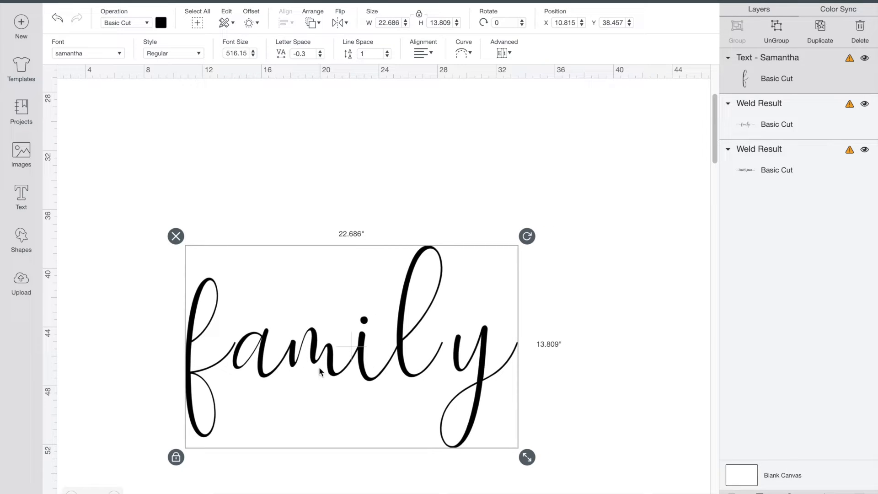
{"action": "mouse_move", "coordinate": [249, 326]}
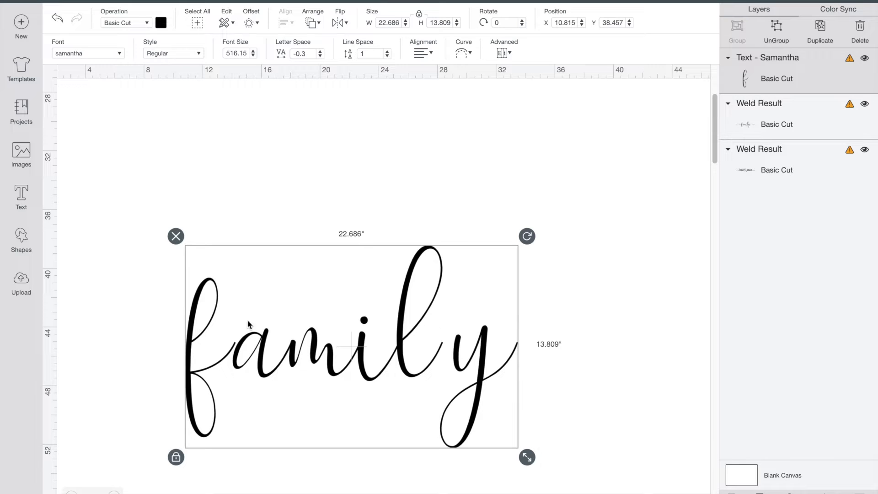
{"action": "mouse_move", "coordinate": [223, 338]}
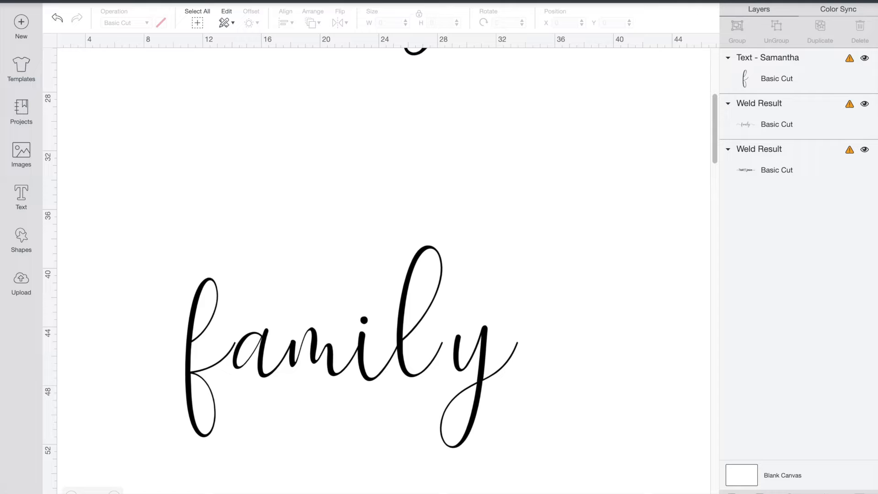
Step: Switch to Font Book on All Fonts and browse the font list
{"action": "key", "text": "cmd+space"}
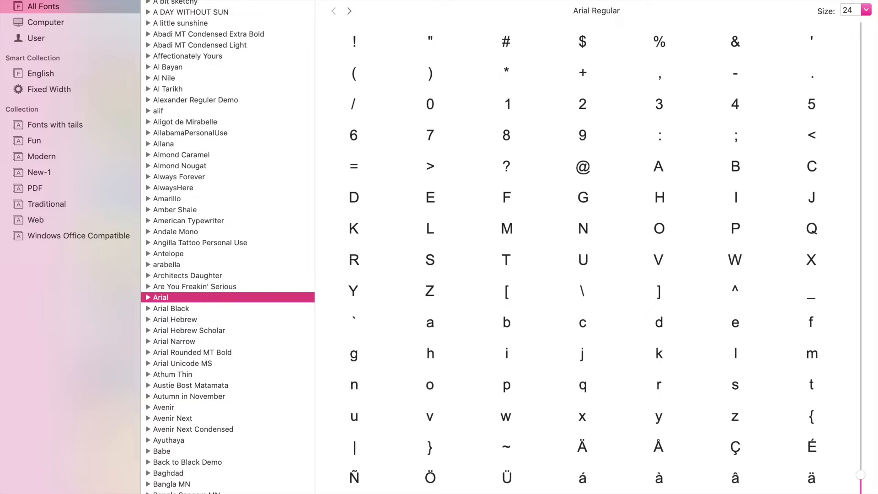
{"action": "mouse_move", "coordinate": [430, 167]}
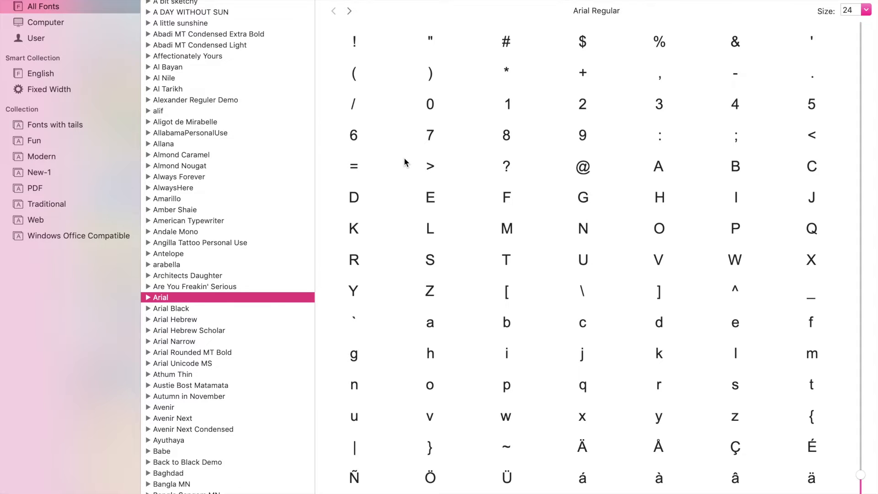
{"action": "mouse_move", "coordinate": [202, 362]}
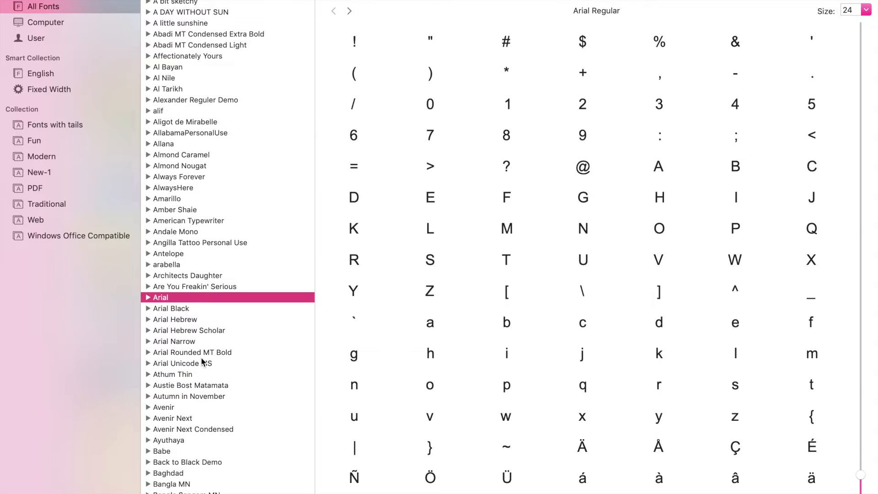
{"action": "scroll", "scroll_direction": "down", "scroll_amount": 3}
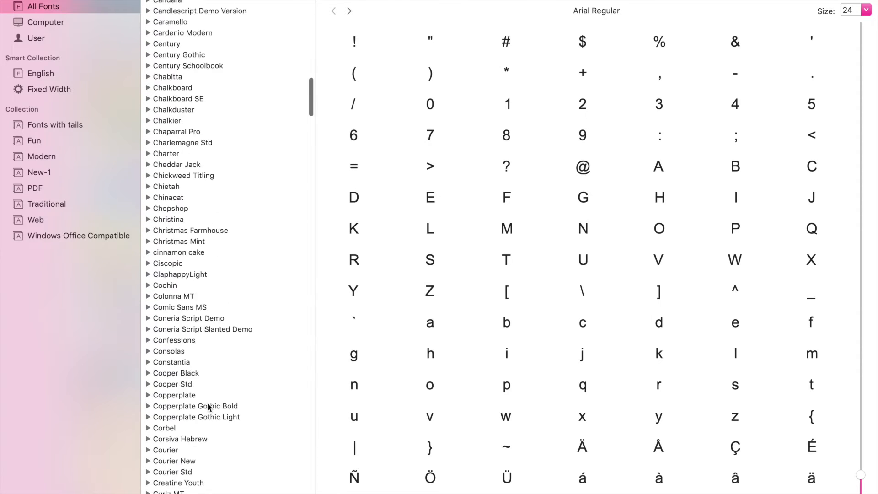
{"action": "left_click", "coordinate": [169, 312]}
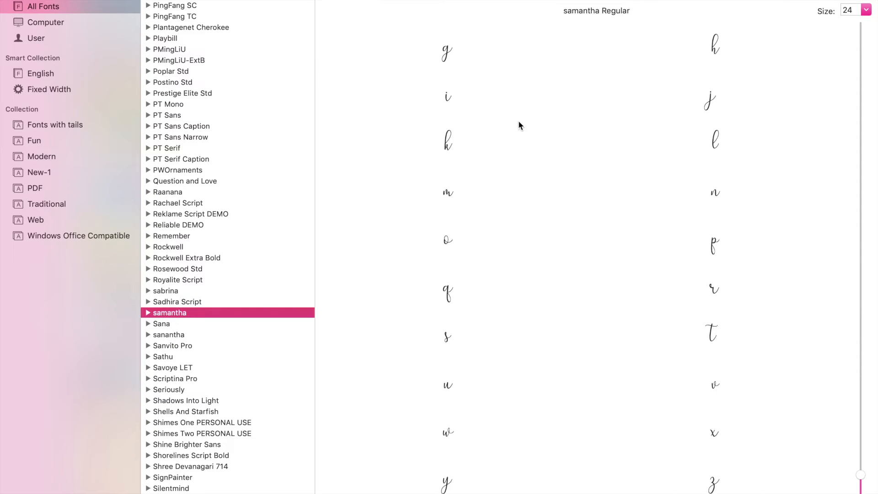
{"action": "mouse_move", "coordinate": [448, 241]}
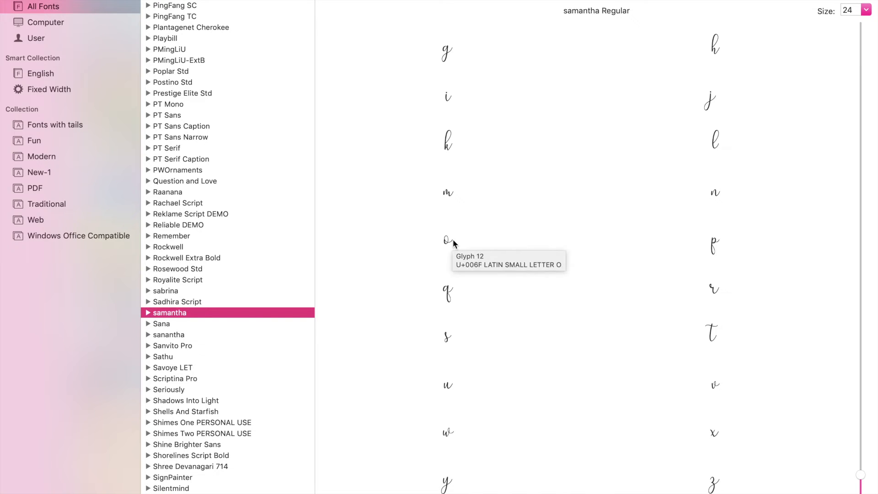
{"action": "mouse_move", "coordinate": [703, 363]}
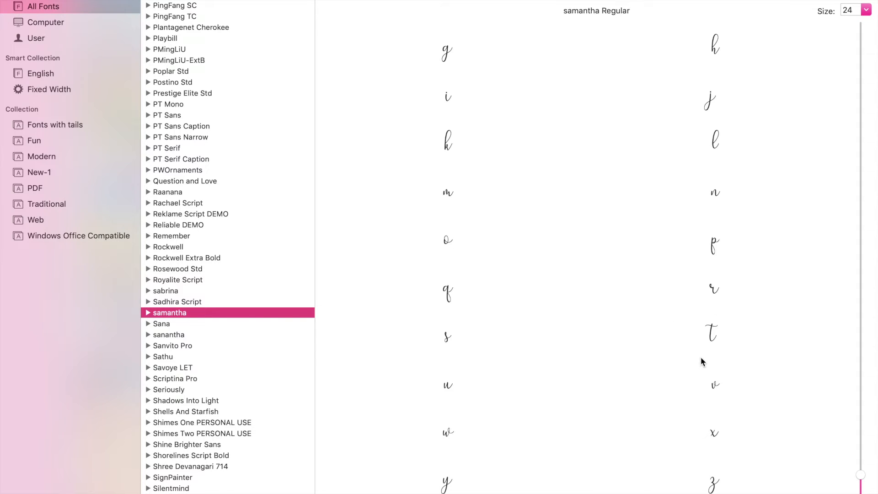
{"action": "mouse_move", "coordinate": [715, 385]}
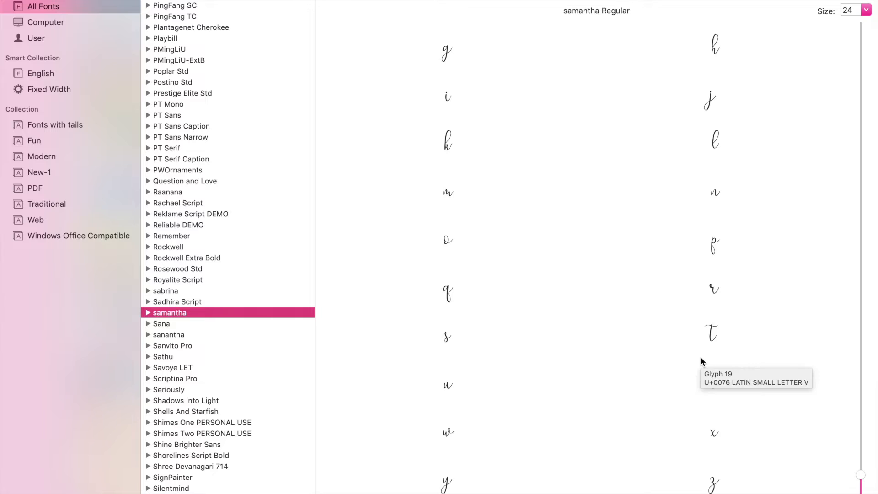
{"action": "scroll", "scroll_direction": "down", "scroll_amount": 3}
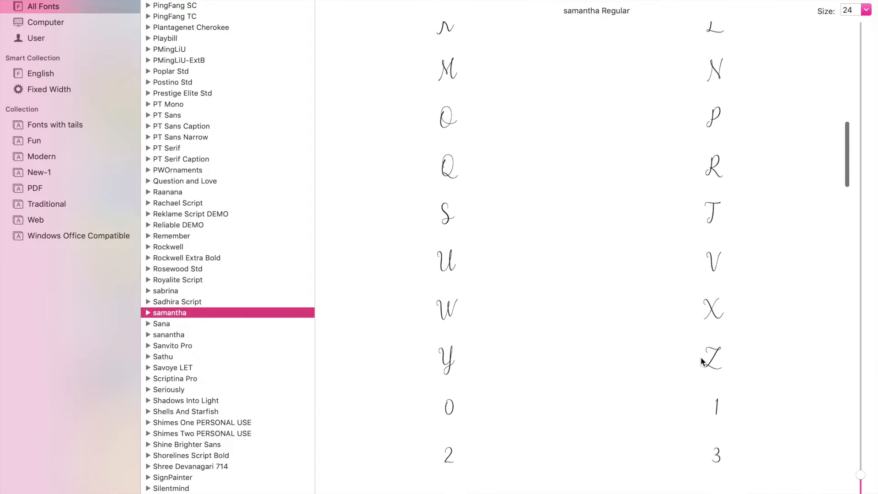
{"action": "scroll", "scroll_direction": "down", "scroll_amount": 3}
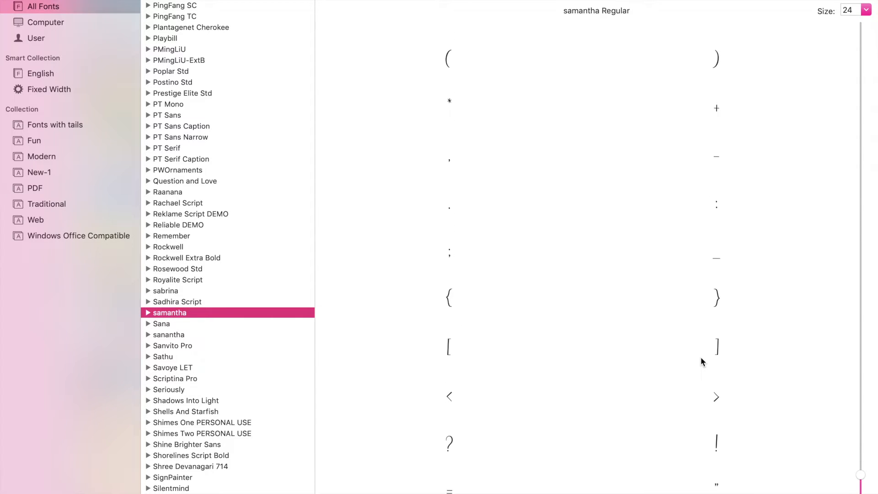
{"action": "scroll", "scroll_direction": "down", "scroll_amount": 3}
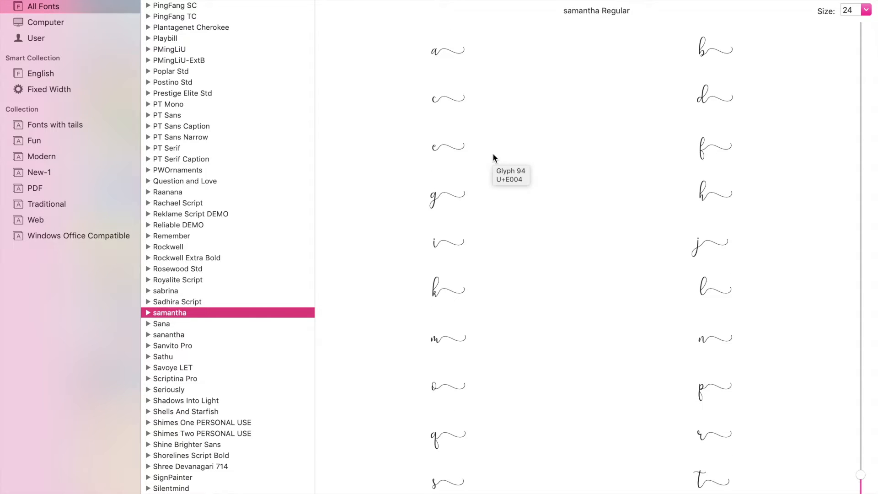
{"action": "mouse_move", "coordinate": [506, 195]}
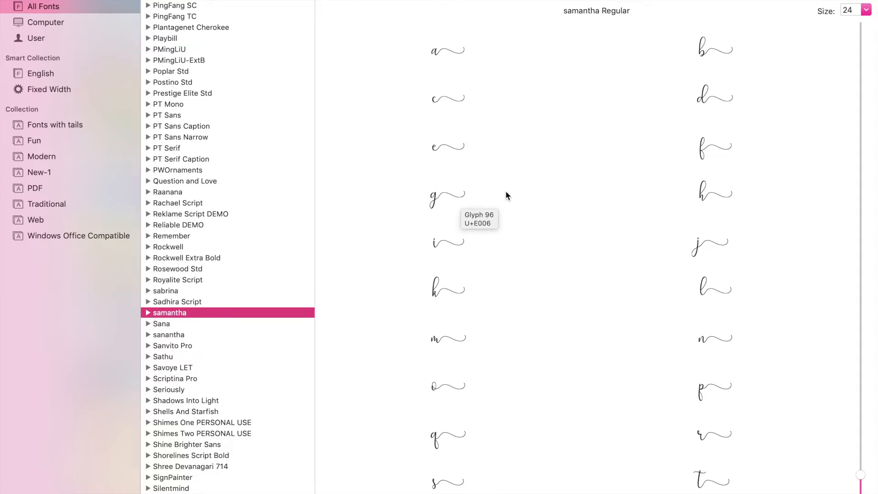
{"action": "scroll", "scroll_direction": "down", "scroll_amount": 3}
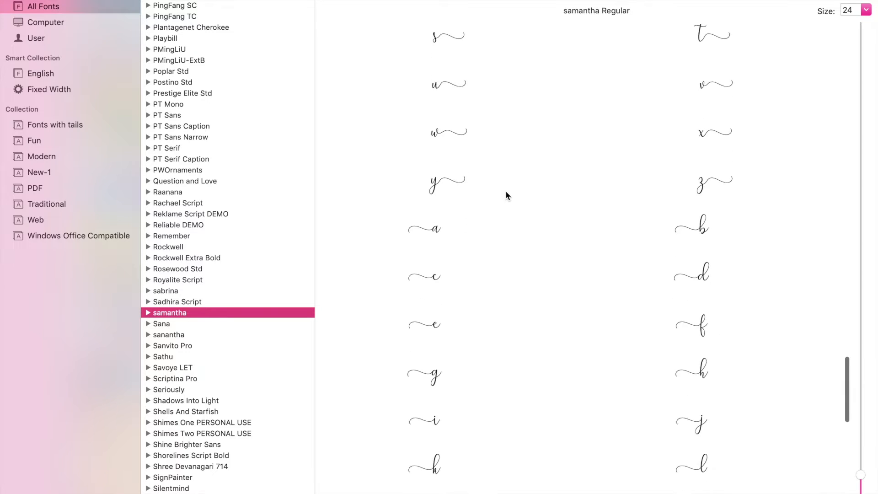
{"action": "mouse_move", "coordinate": [519, 206]}
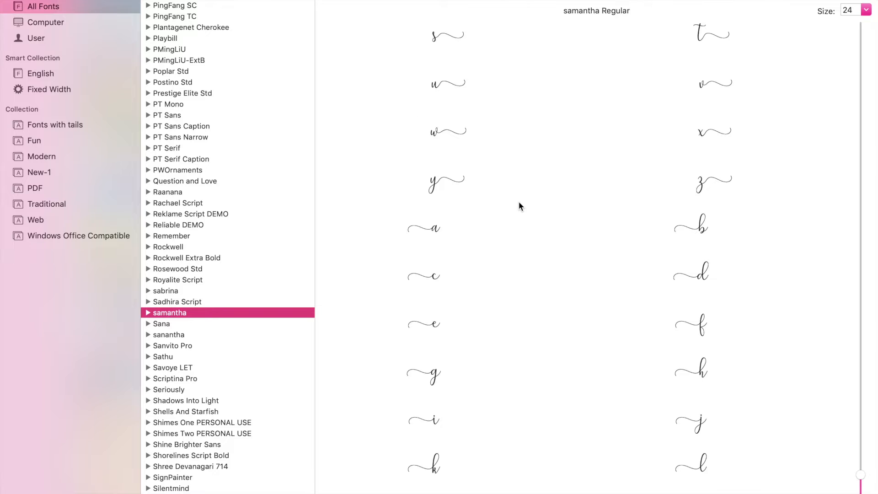
{"action": "scroll", "scroll_direction": "down", "scroll_amount": 3}
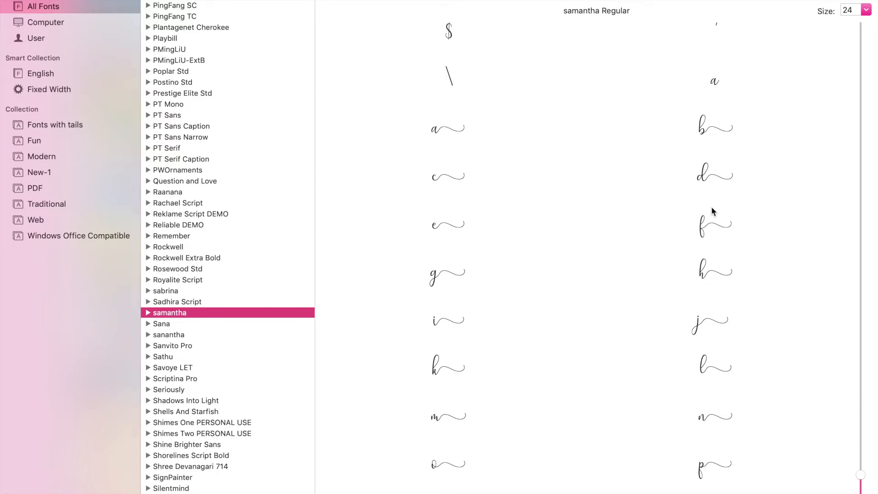
{"action": "mouse_move", "coordinate": [715, 224]}
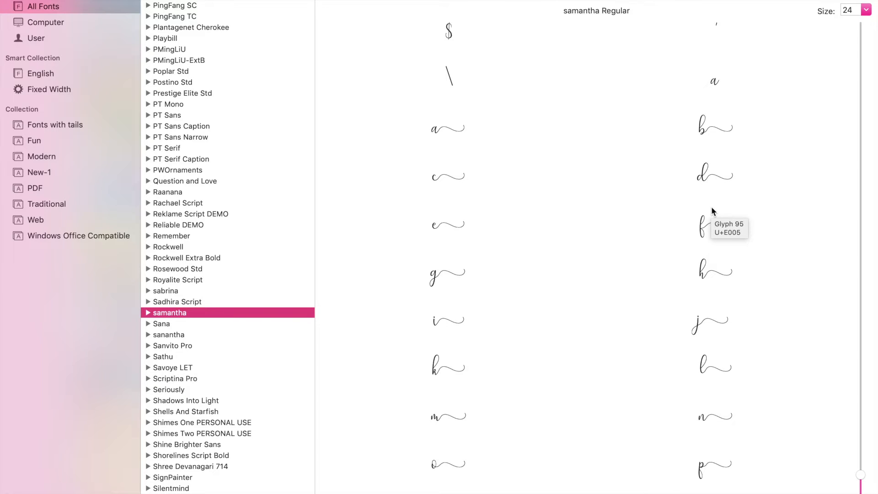
{"action": "scroll", "scroll_direction": "down", "scroll_amount": 3}
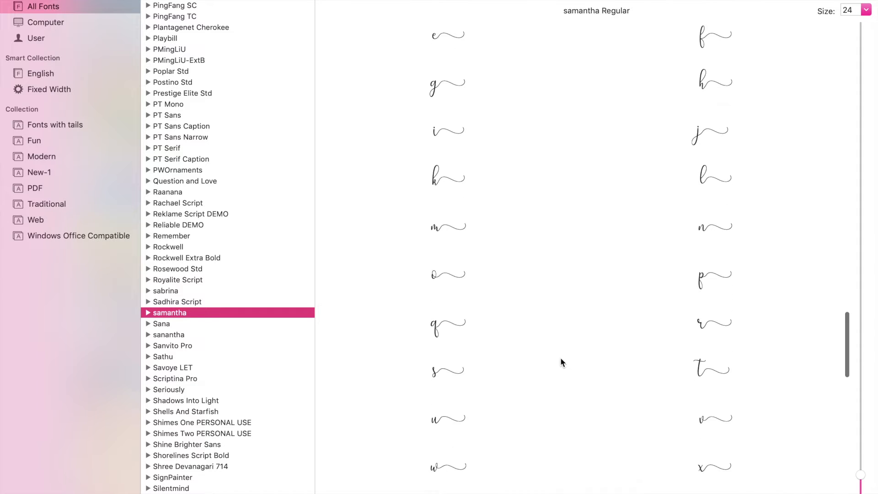
{"action": "scroll", "scroll_direction": "down", "scroll_amount": 3}
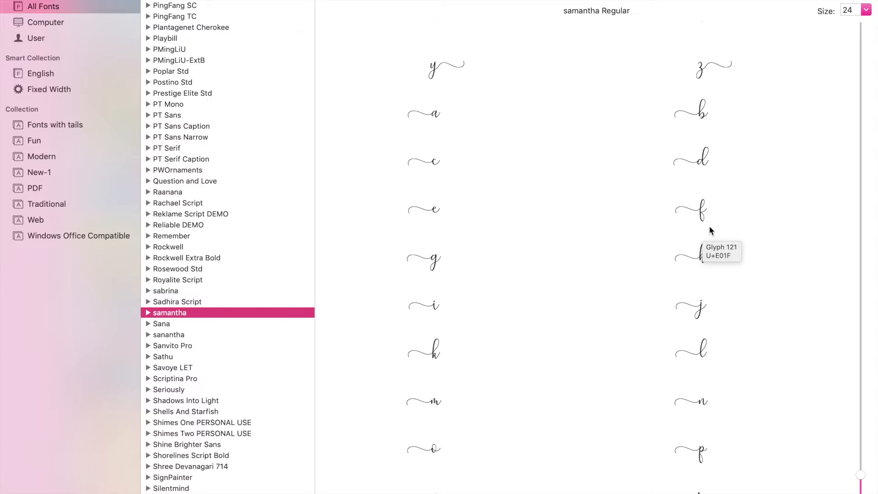
{"action": "mouse_move", "coordinate": [694, 207]}
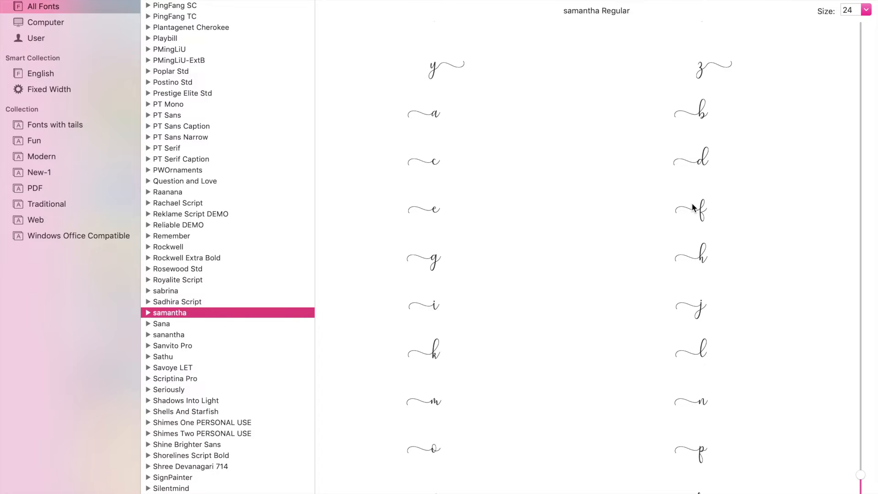
{"action": "mouse_move", "coordinate": [697, 210]}
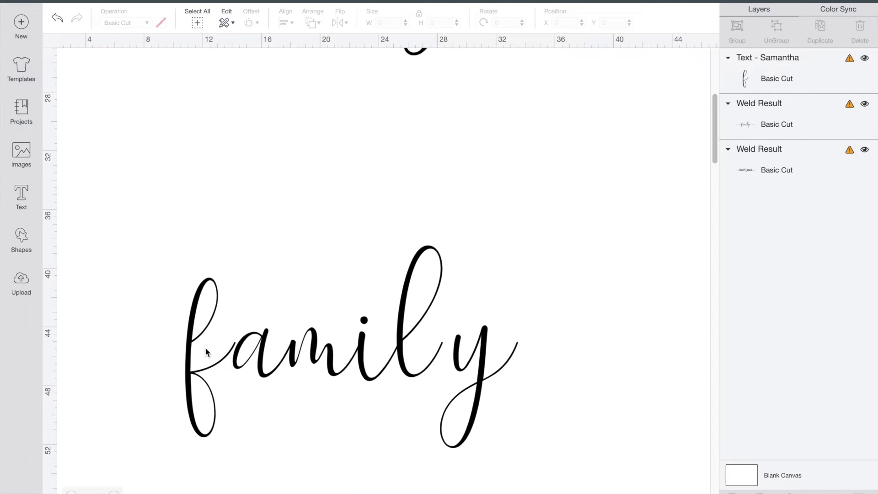
Step: Swap f and y for tailed glyphs and weld the 'family' letters together
{"action": "left_click", "coordinate": [347, 347]}
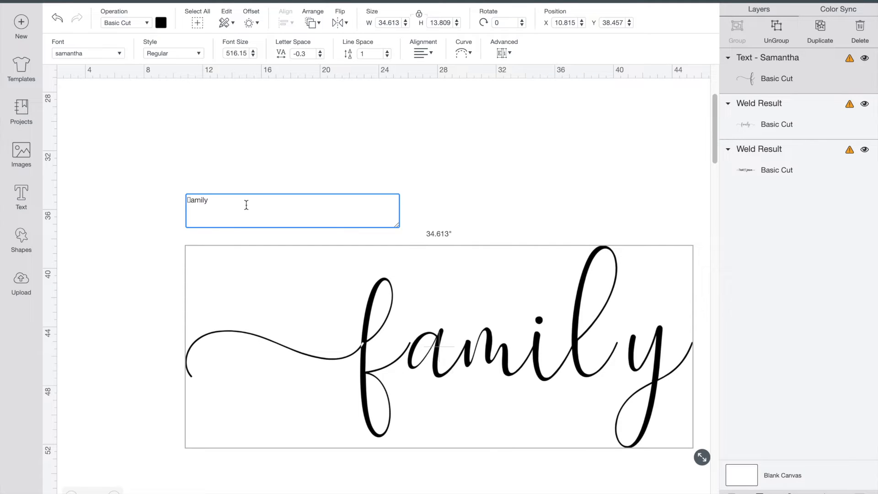
{"action": "mouse_move", "coordinate": [304, 218]}
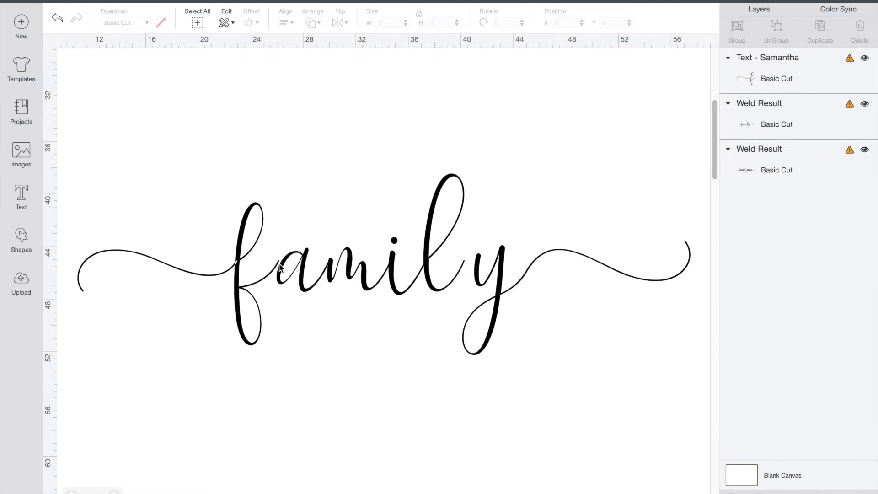
{"action": "mouse_move", "coordinate": [494, 274]}
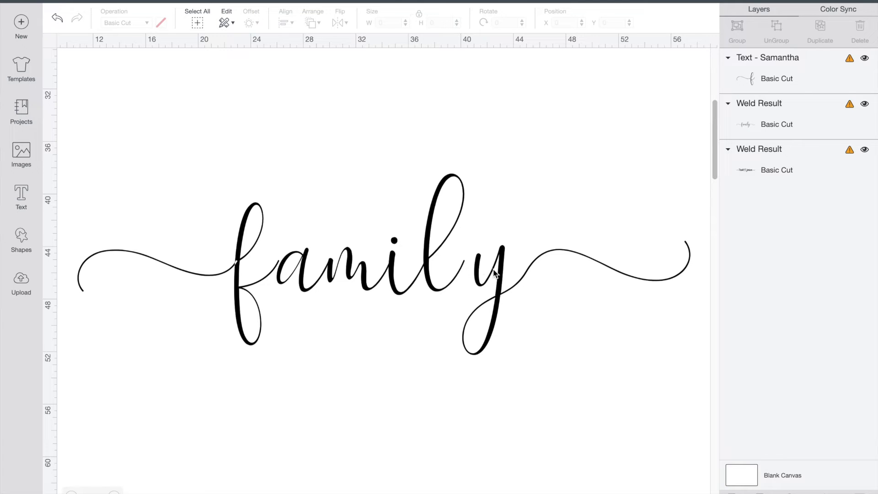
{"action": "left_click", "coordinate": [381, 263]}
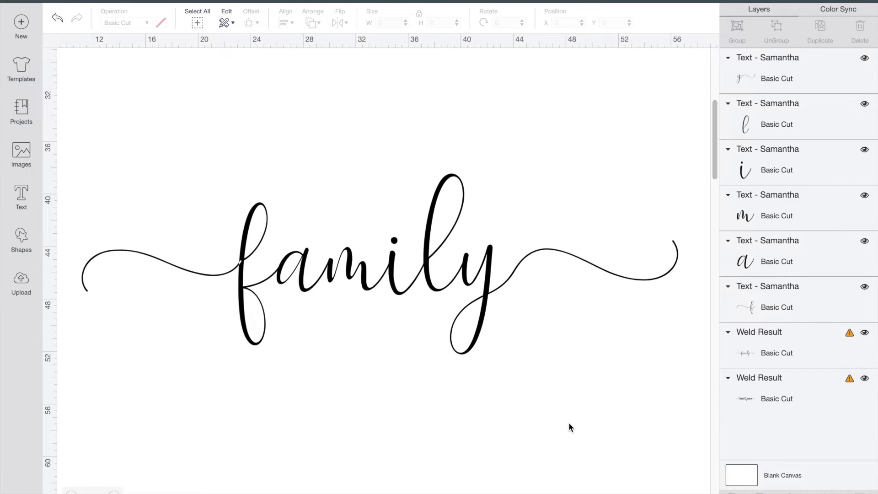
{"action": "left_click", "coordinate": [378, 263]}
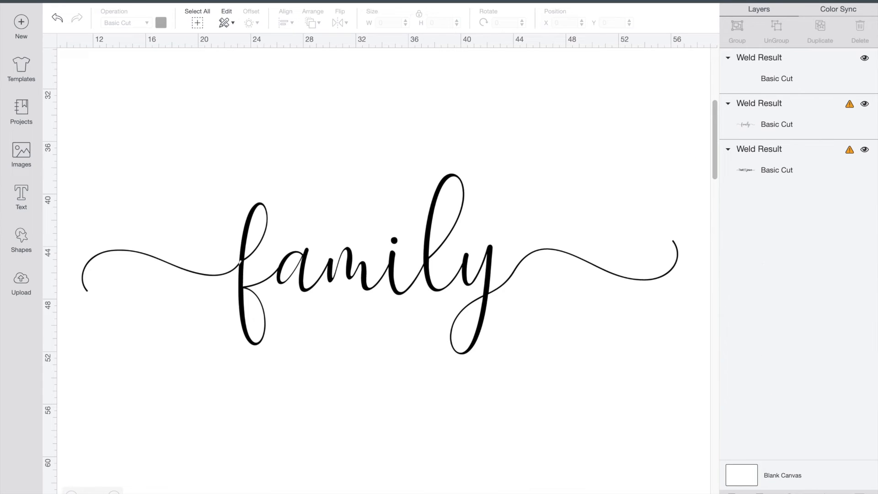
Step: Add 'trish jason' text below family in Josephsophia with -0.3 letter spacing
{"action": "left_click", "coordinate": [21, 197]}
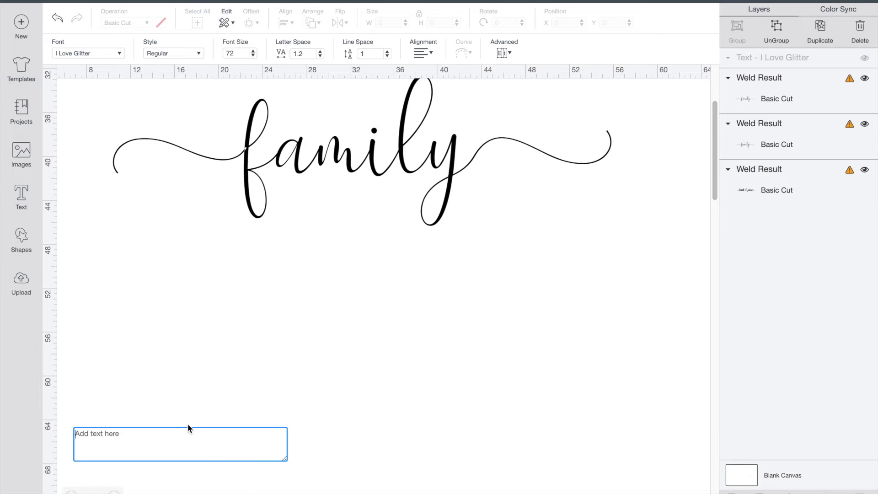
{"action": "type", "text": "trishjason"}
{"action": "type", "text": "samantha"}
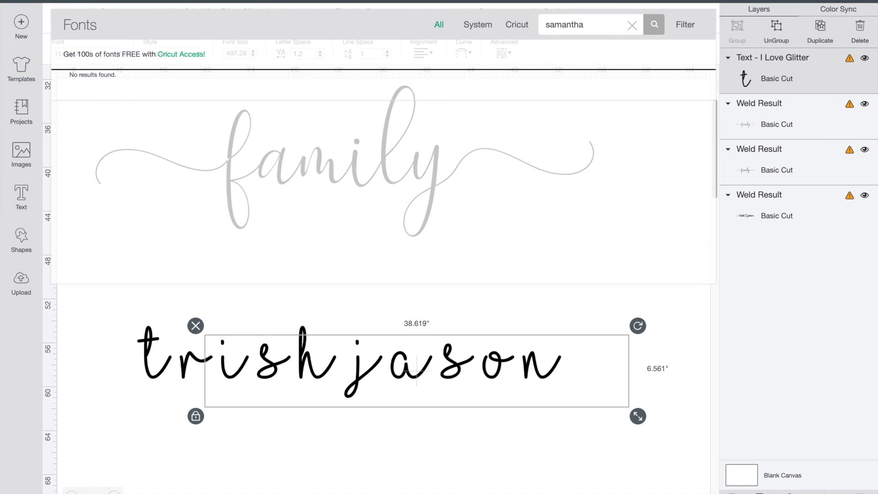
{"action": "left_click", "coordinate": [632, 24]}
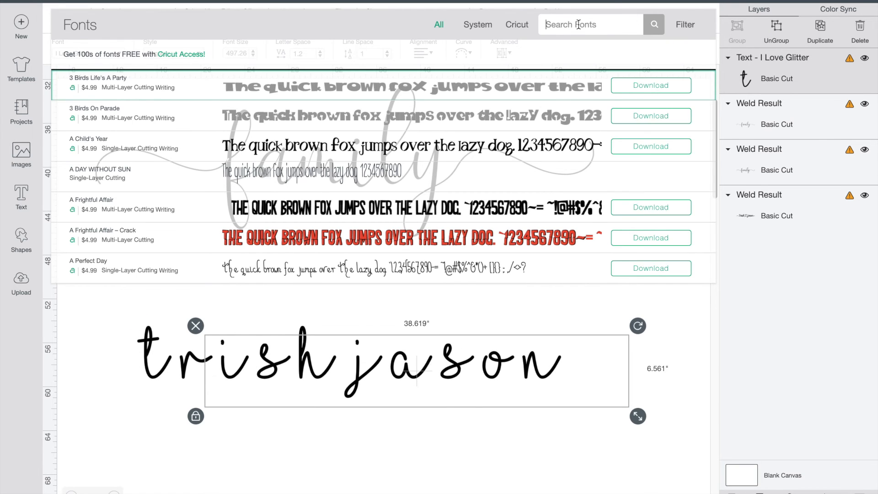
{"action": "type", "text": "josephsophia"}
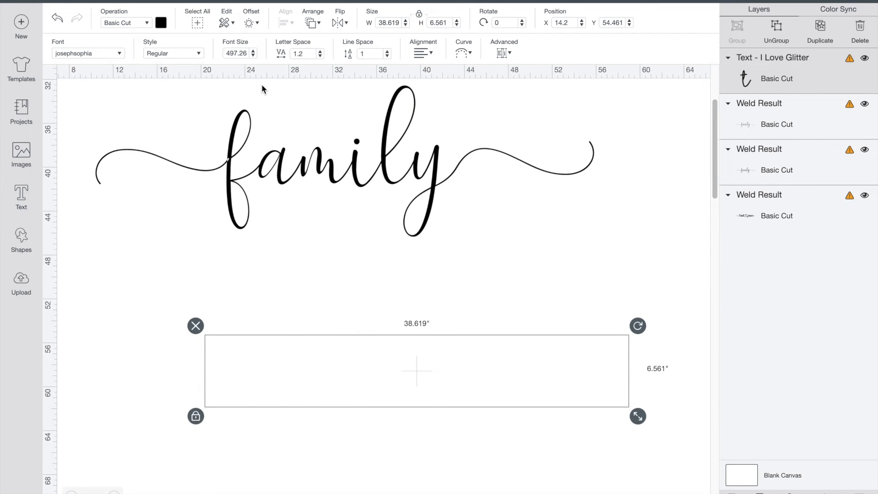
{"action": "type", "text": "trish jason"}
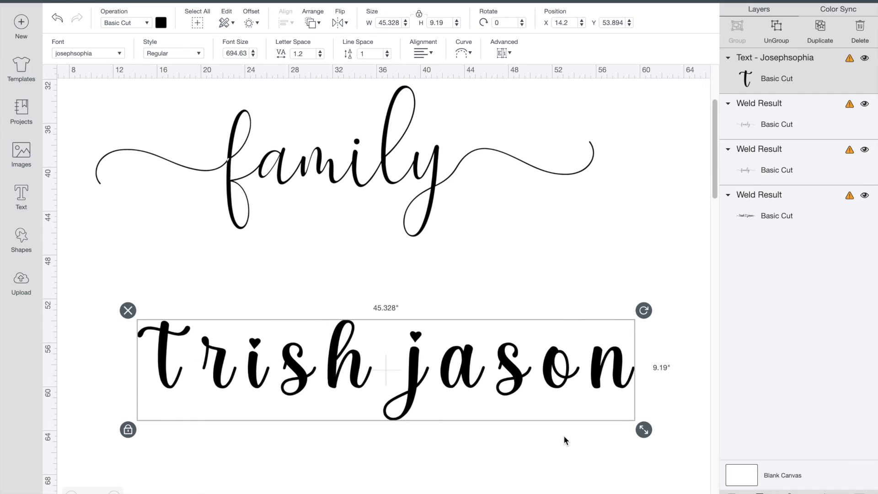
{"action": "mouse_move", "coordinate": [329, 66]}
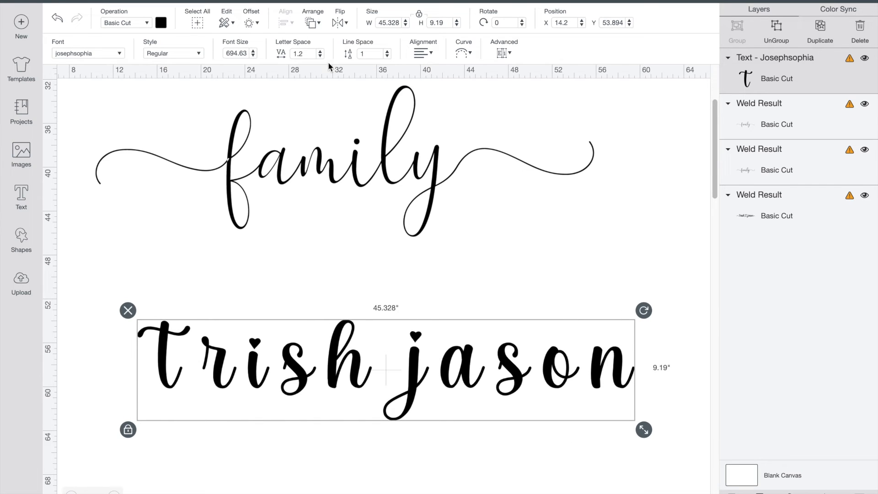
{"action": "left_click", "coordinate": [319, 56]}
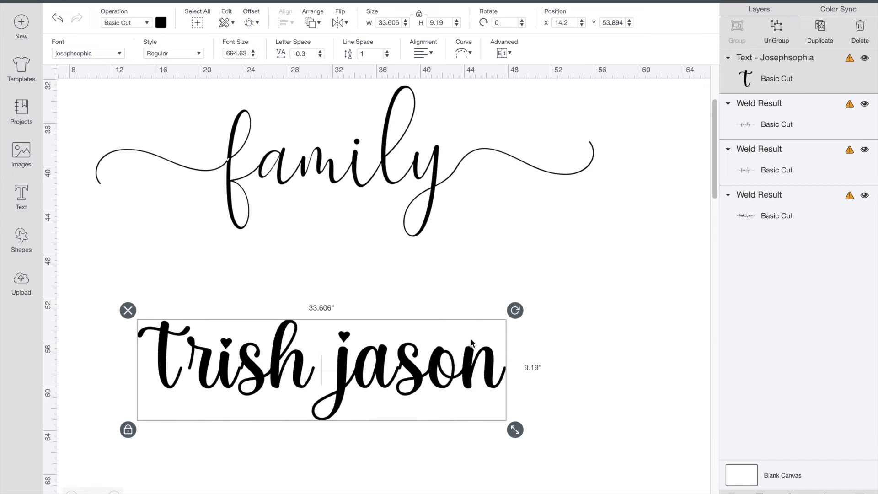
{"action": "mouse_move", "coordinate": [409, 366]}
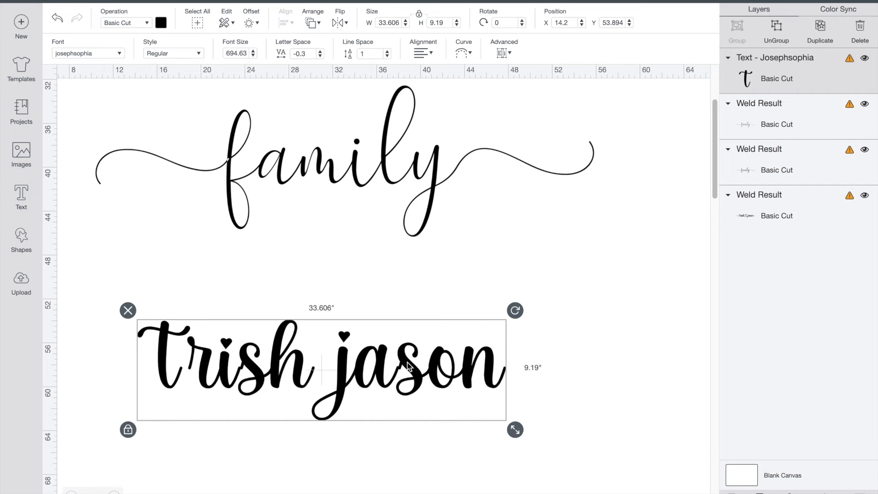
{"action": "mouse_move", "coordinate": [242, 374]}
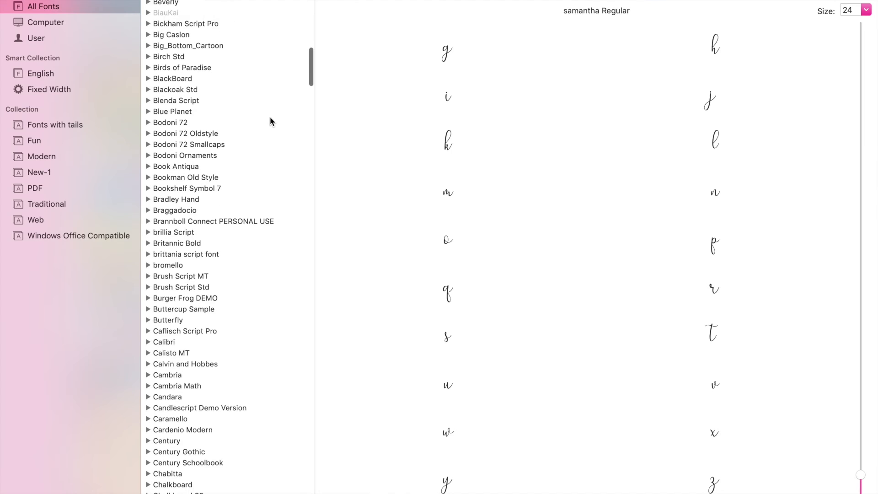
Step: Show Josephsophia's glyphs in Font Book and pick the heart-swash h
{"action": "scroll", "scroll_direction": "down", "scroll_amount": 3}
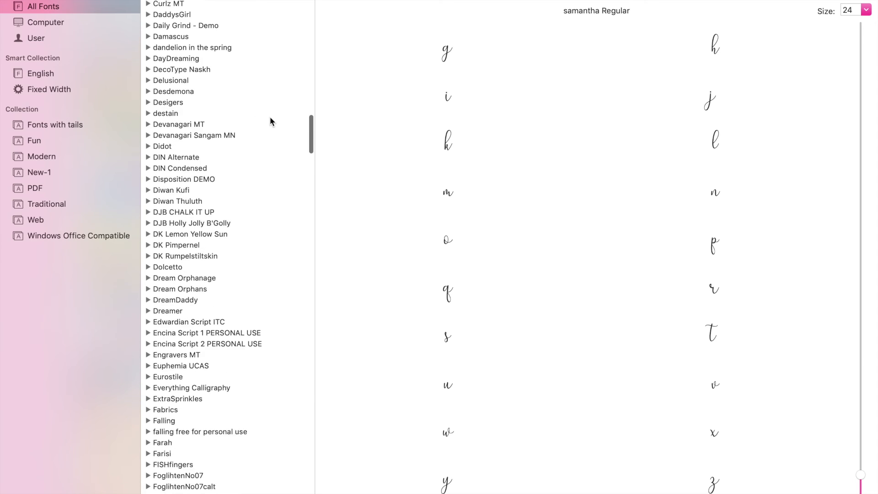
{"action": "scroll", "scroll_direction": "down", "scroll_amount": 3}
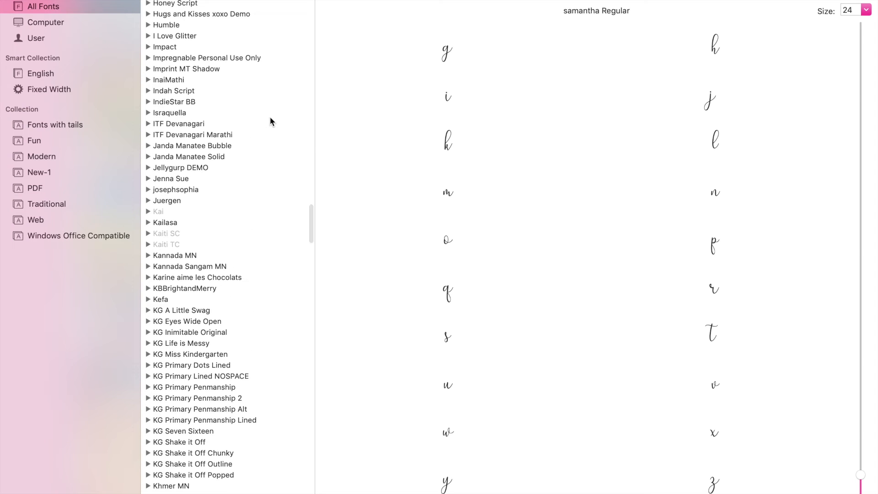
{"action": "left_click", "coordinate": [176, 189]}
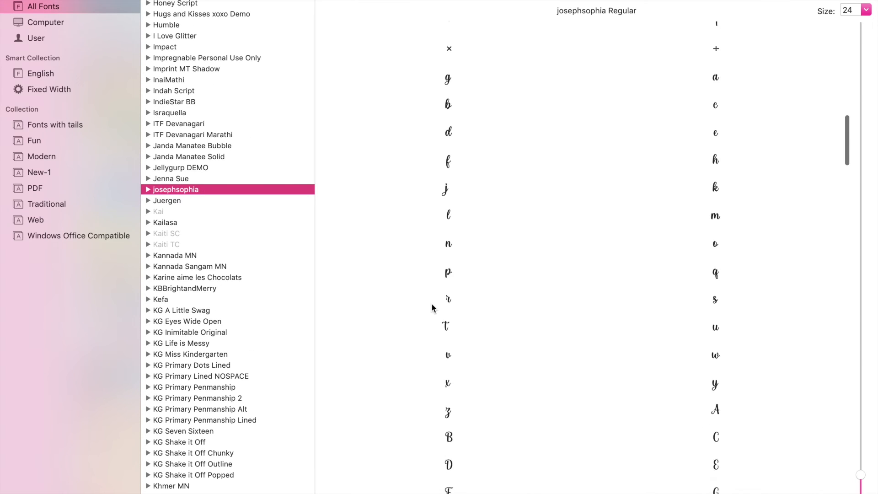
{"action": "scroll", "scroll_direction": "down", "scroll_amount": 3}
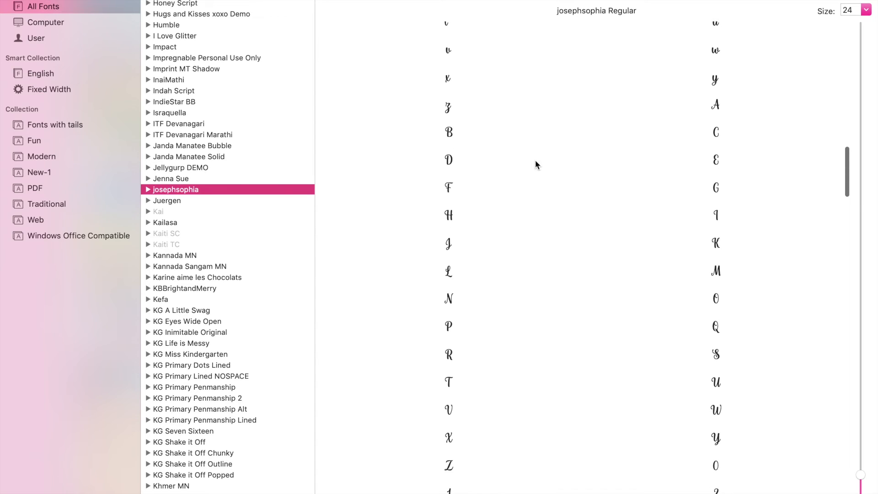
{"action": "scroll", "scroll_direction": "down", "scroll_amount": 3}
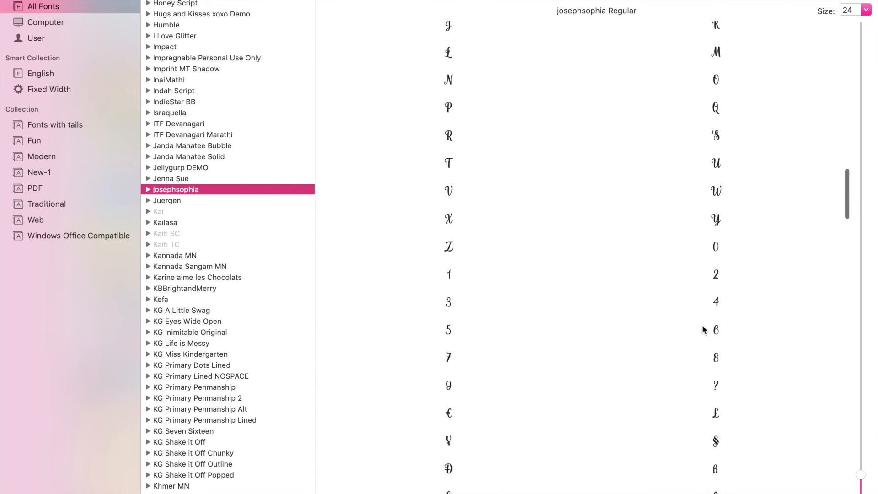
{"action": "scroll", "scroll_direction": "down", "scroll_amount": 3}
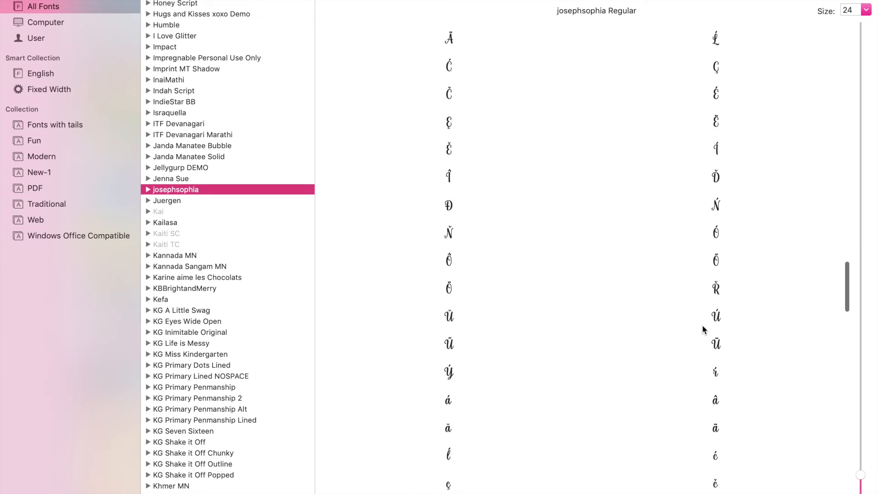
{"action": "scroll", "scroll_direction": "down", "scroll_amount": 3}
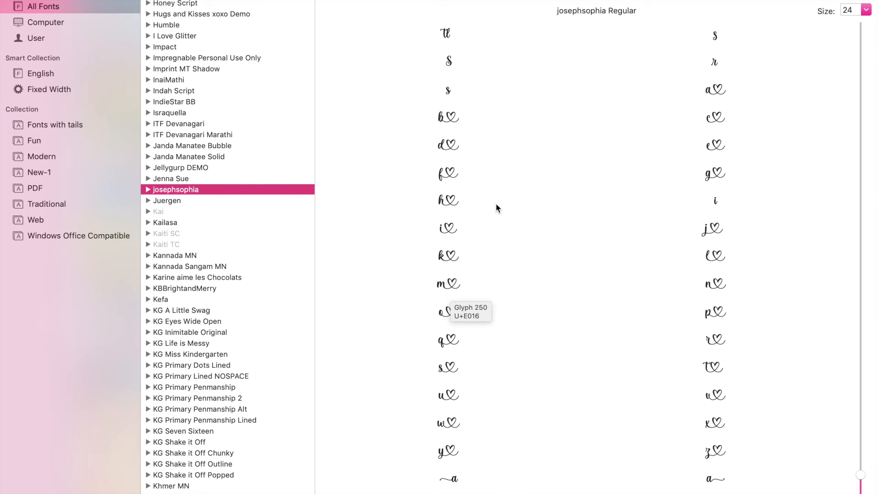
{"action": "left_click", "coordinate": [448, 200]}
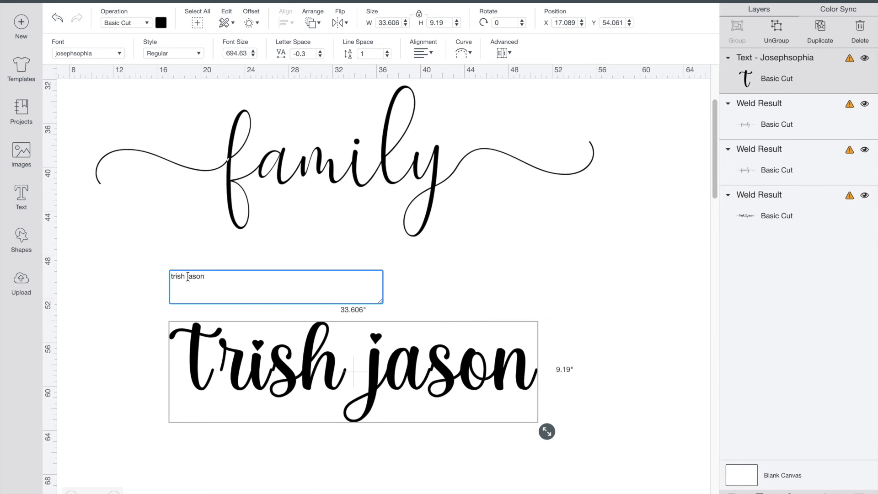
Step: Insert the heart-tailed h between the names and add swash tail glyphs at both ends
{"action": "key", "text": "backspace"}
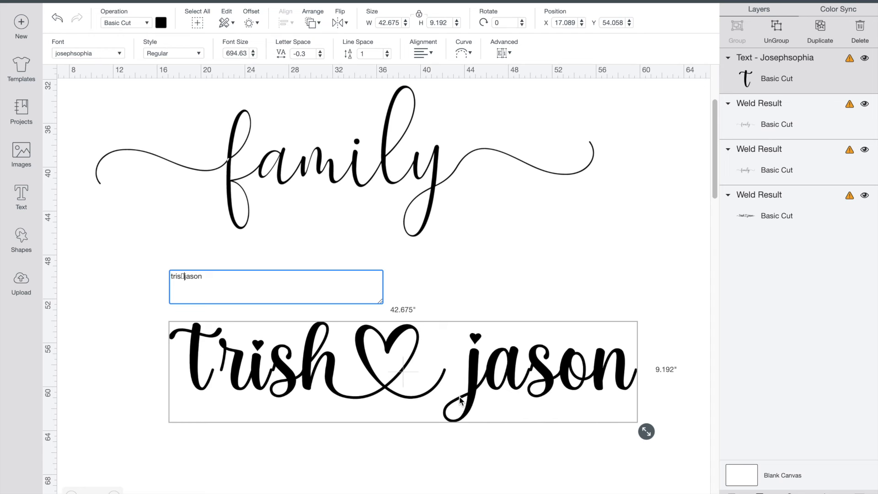
{"action": "mouse_move", "coordinate": [195, 360]}
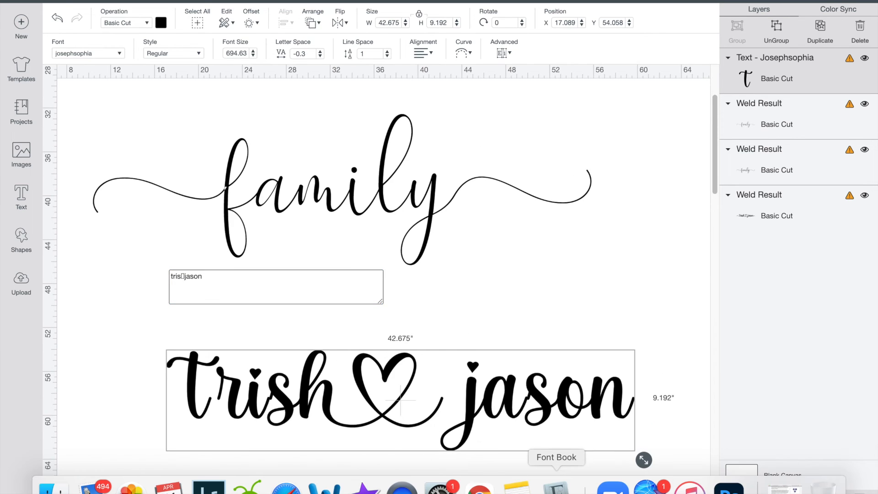
{"action": "left_click", "coordinate": [557, 458]}
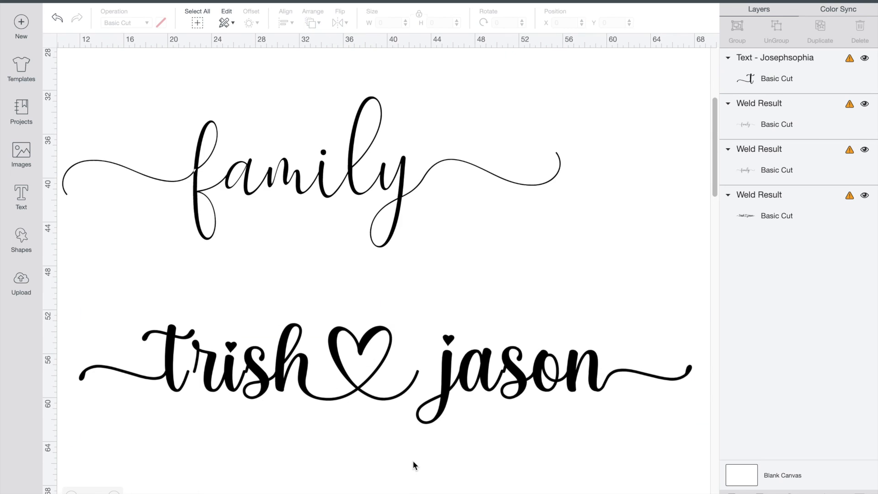
{"action": "left_click", "coordinate": [370, 369]}
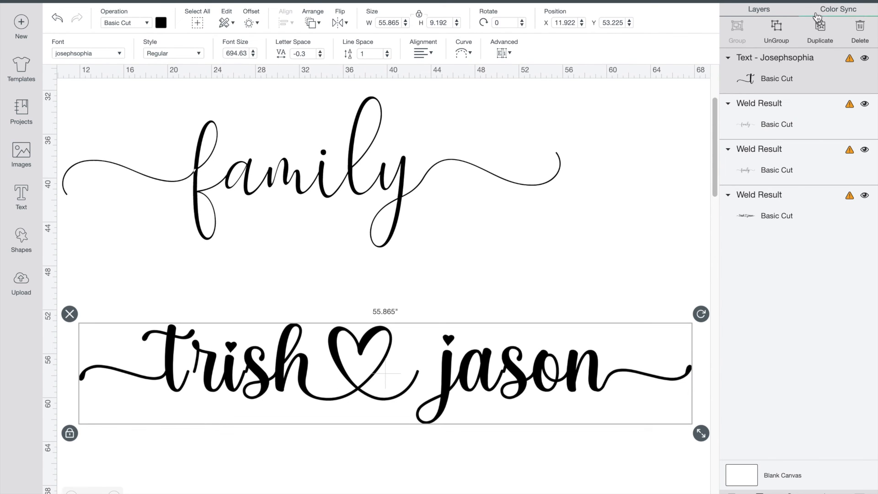
Step: Ungroup the name, nudge jason and the leading tail swash into place, then select all
{"action": "left_click", "coordinate": [775, 27]}
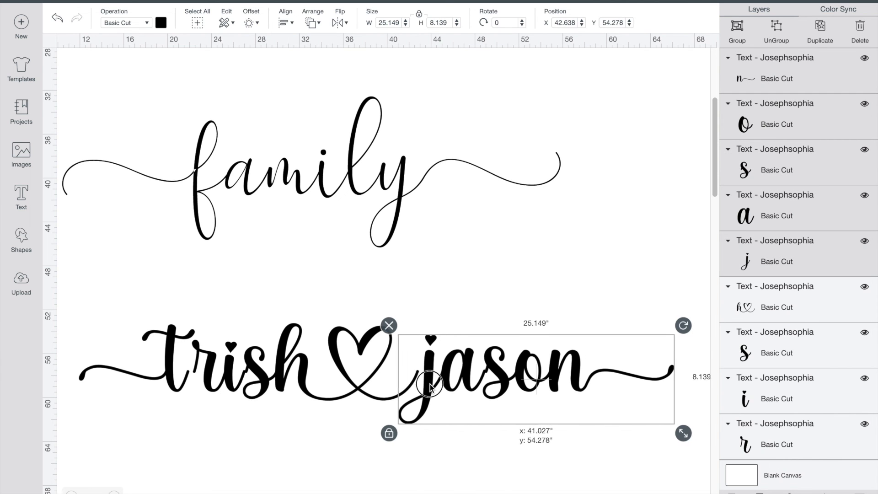
{"action": "left_click", "coordinate": [637, 327]}
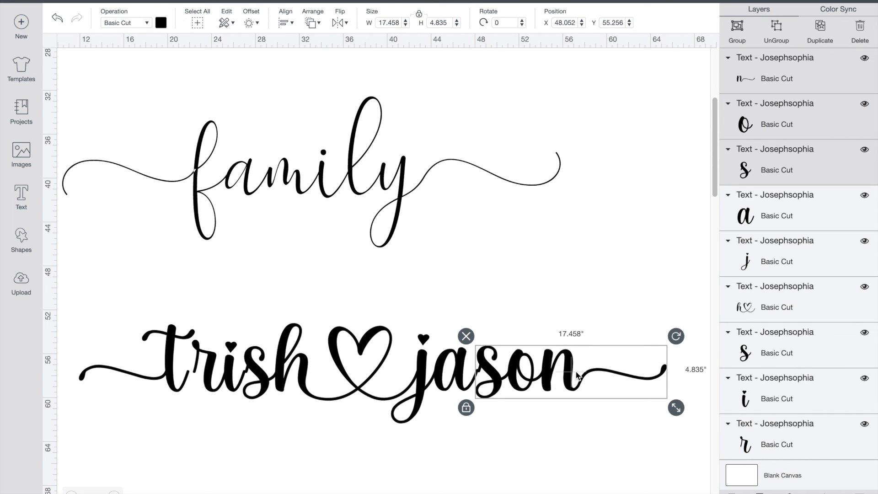
{"action": "mouse_move", "coordinate": [496, 385]}
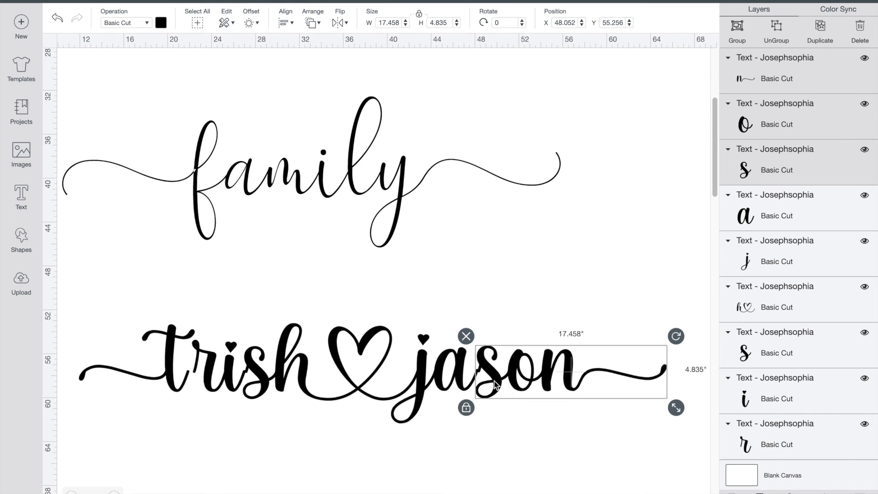
{"action": "mouse_move", "coordinate": [495, 385]}
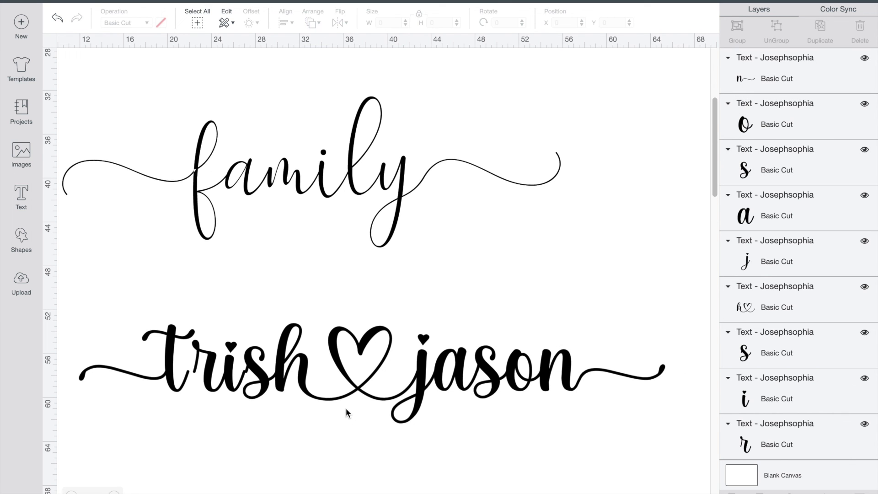
{"action": "mouse_move", "coordinate": [205, 379]}
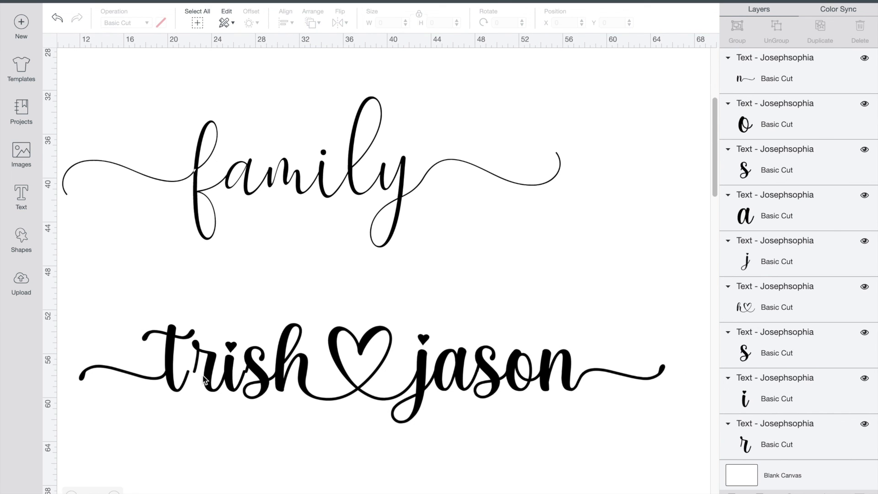
{"action": "left_click", "coordinate": [174, 359]}
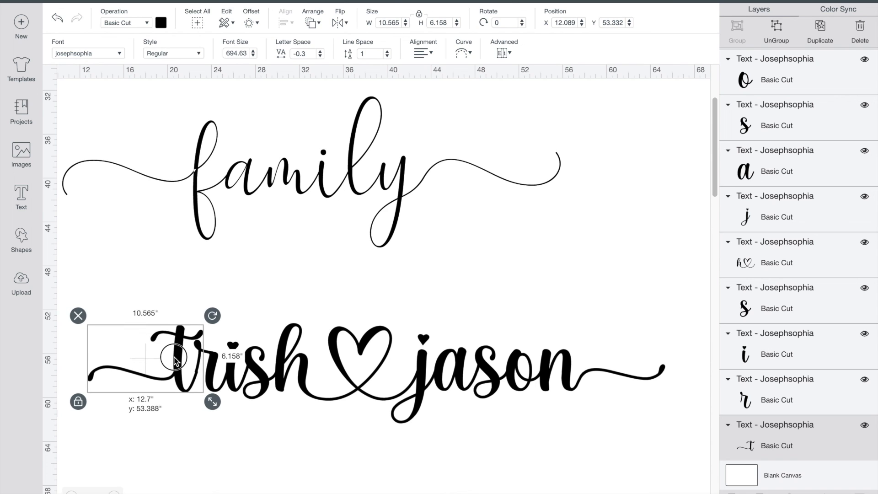
{"action": "left_click", "coordinate": [273, 308]}
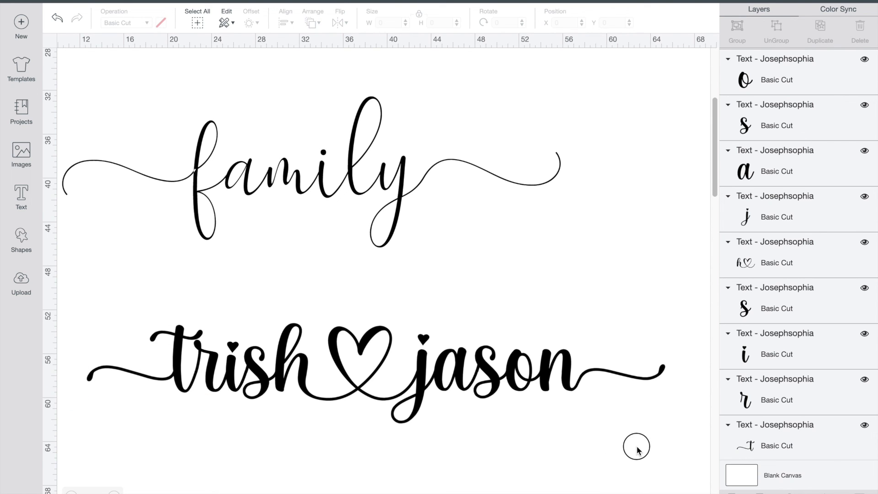
{"action": "left_click", "coordinate": [375, 372]}
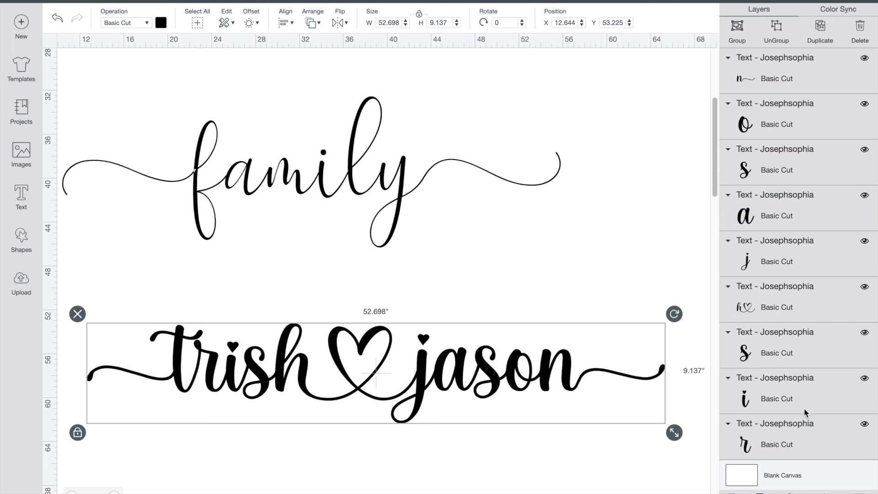